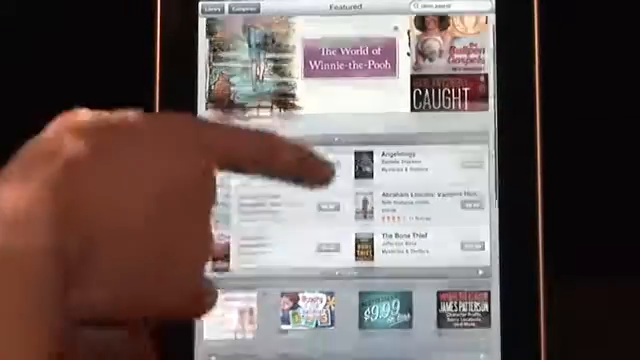
Open 'Making It All Work' by David Allen from the top shelf to its title page
{"action": "scroll", "scroll_direction": "down", "scroll_amount": 3}
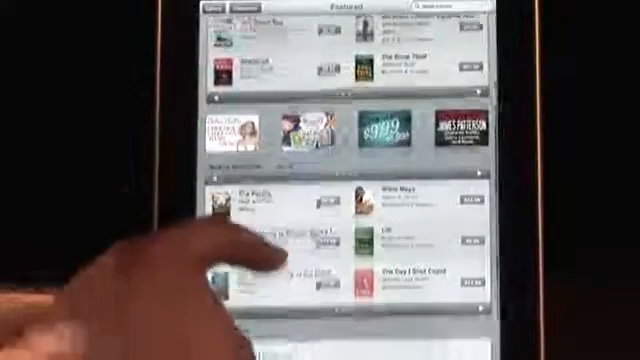
{"action": "scroll", "scroll_direction": "down", "scroll_amount": 3}
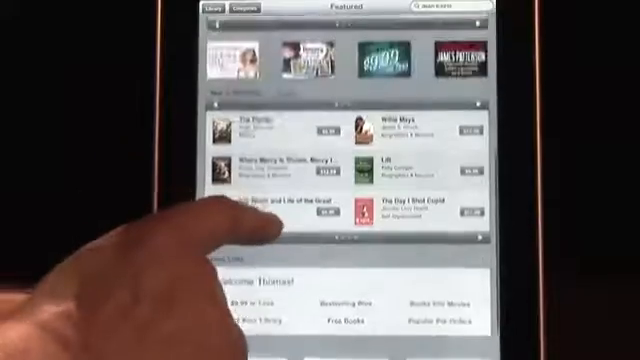
{"action": "scroll", "scroll_direction": "down", "scroll_amount": 3}
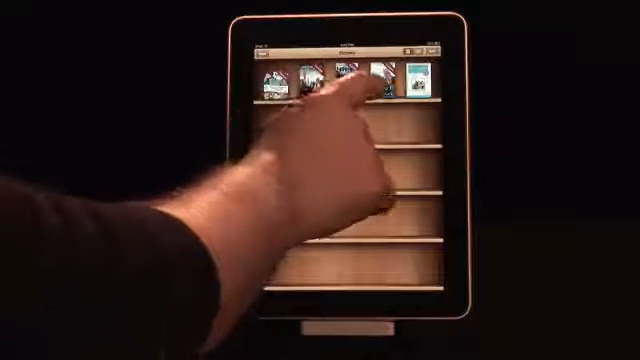
{"action": "left_click", "coordinate": [350, 78]}
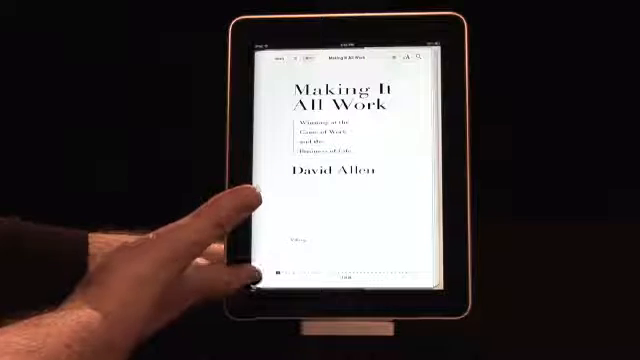